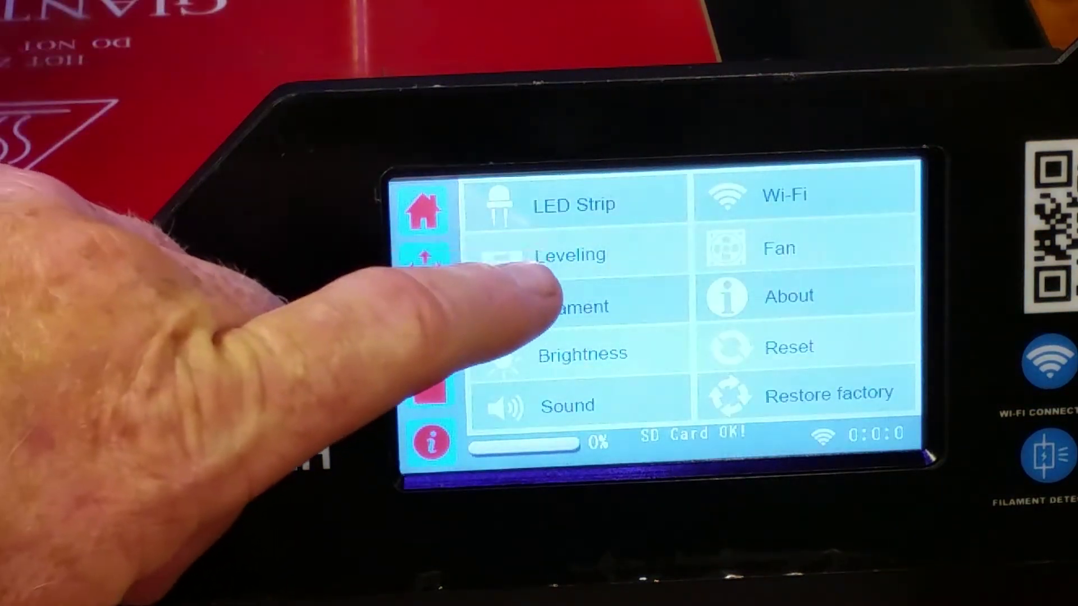
Enter Leveling from settings and send the print head to probe point 2, Z reading 186.00.
left_click(568, 254)
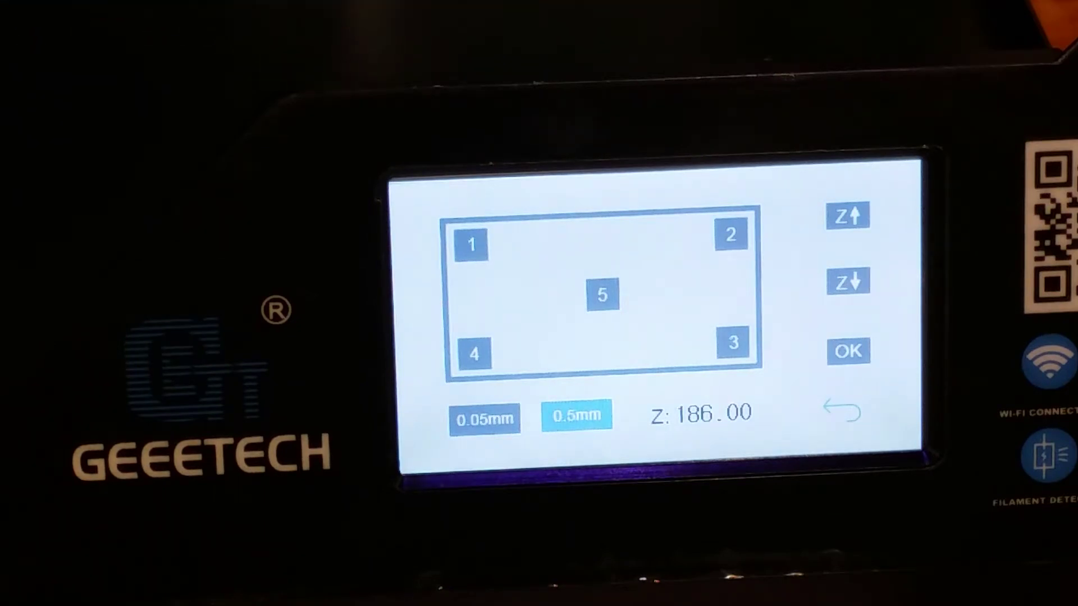
left_click(732, 234)
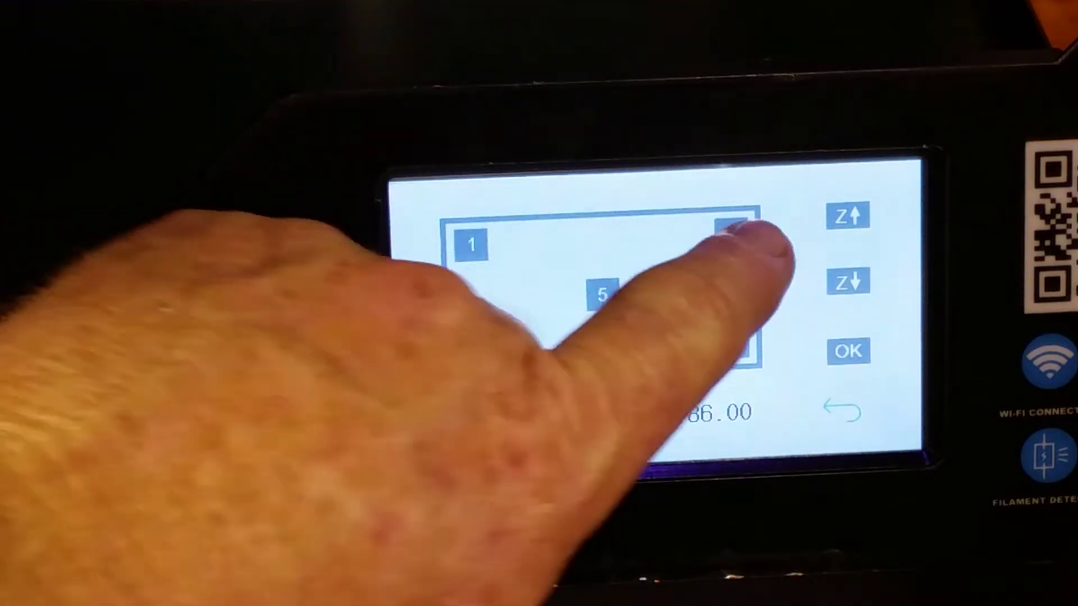